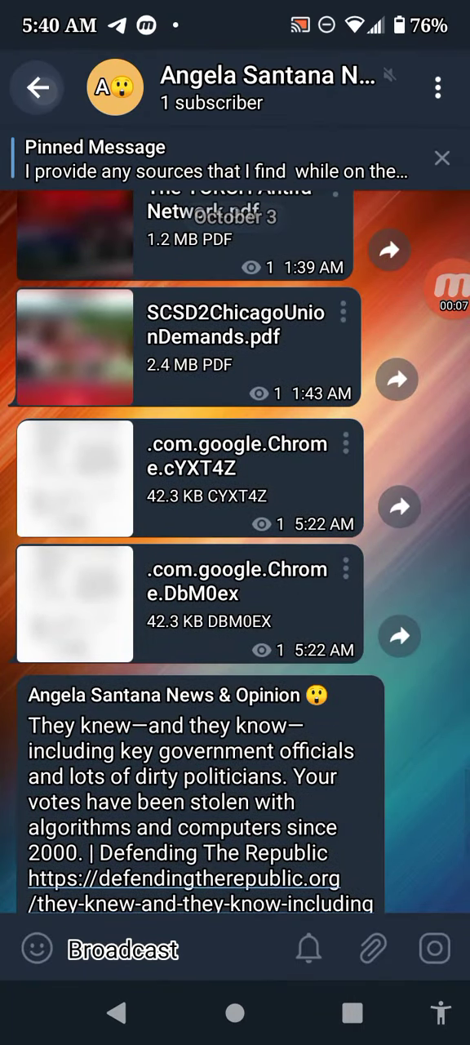
# Step: Show the Angela Santana News channel info page with its description and members
pyautogui.click(36, 88)
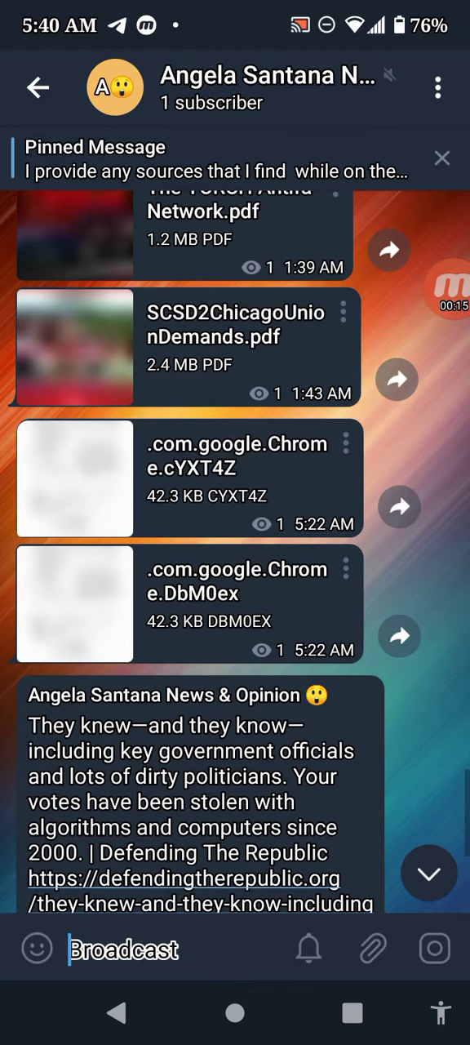
pyautogui.click(267, 88)
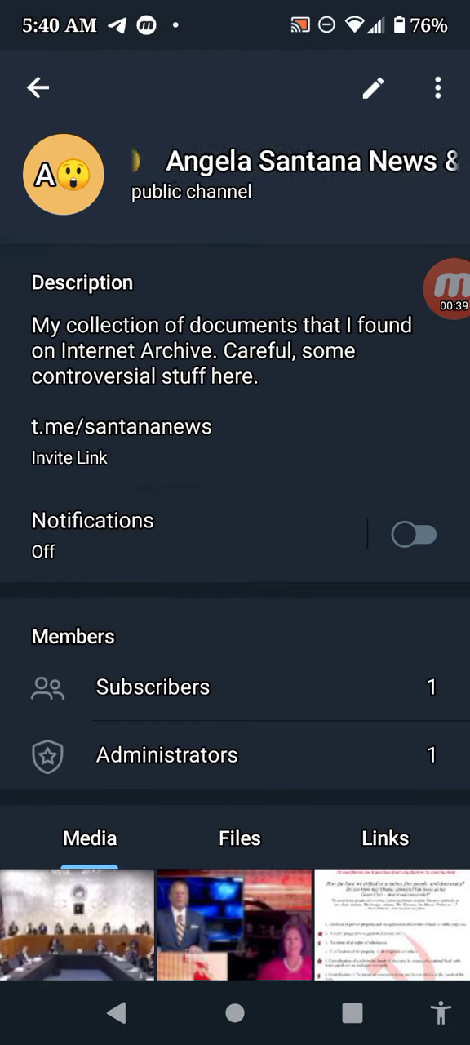
pyautogui.scroll(-3)
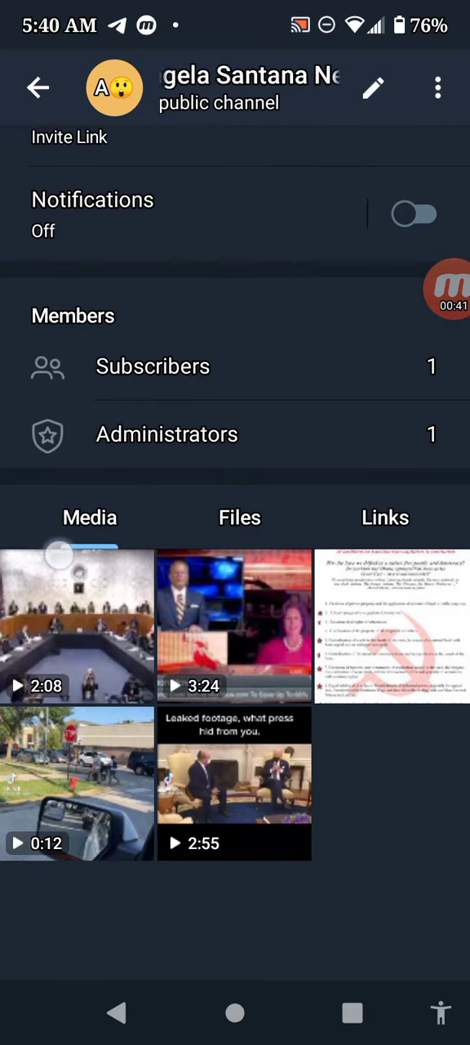
# Step: Switch to the Files list and browse the channel's shared PDFs
pyautogui.click(238, 517)
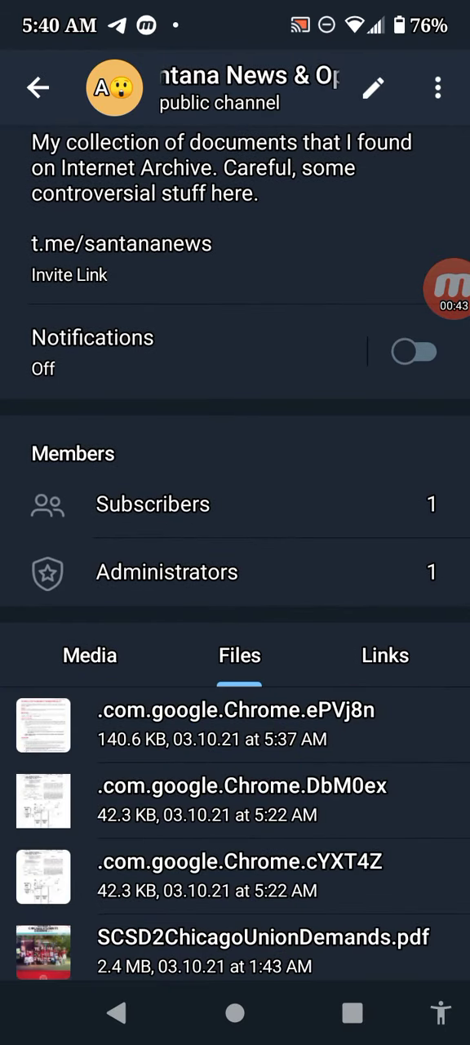
pyautogui.scroll(-3)
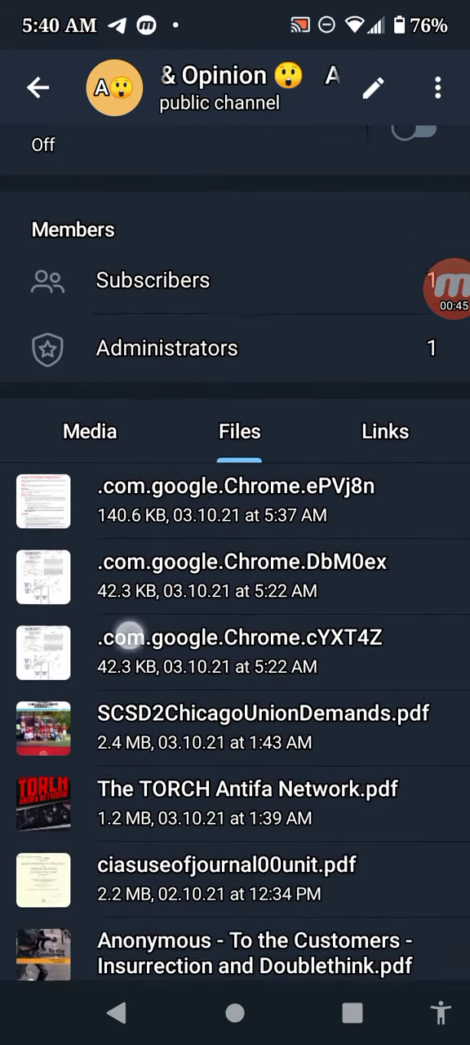
pyautogui.scroll(-3)
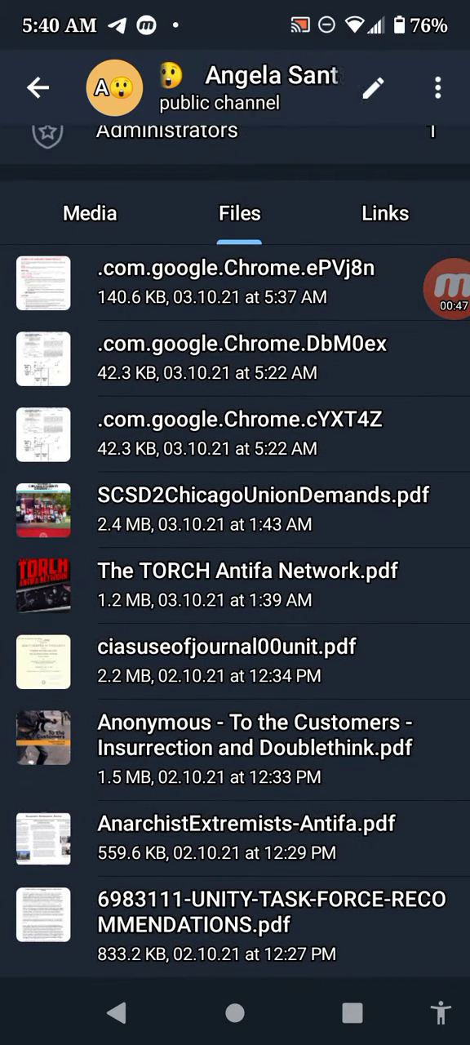